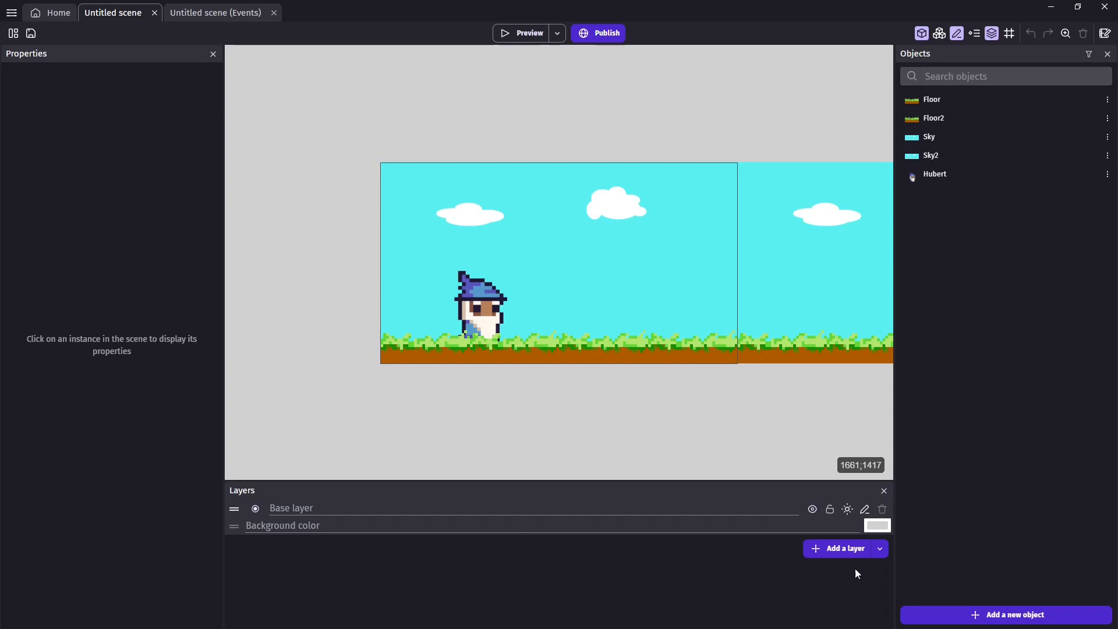
- Add the Wizard Male asset-store character as a new object, reviewing its animations
{"action": "left_click", "coordinate": [1011, 615]}
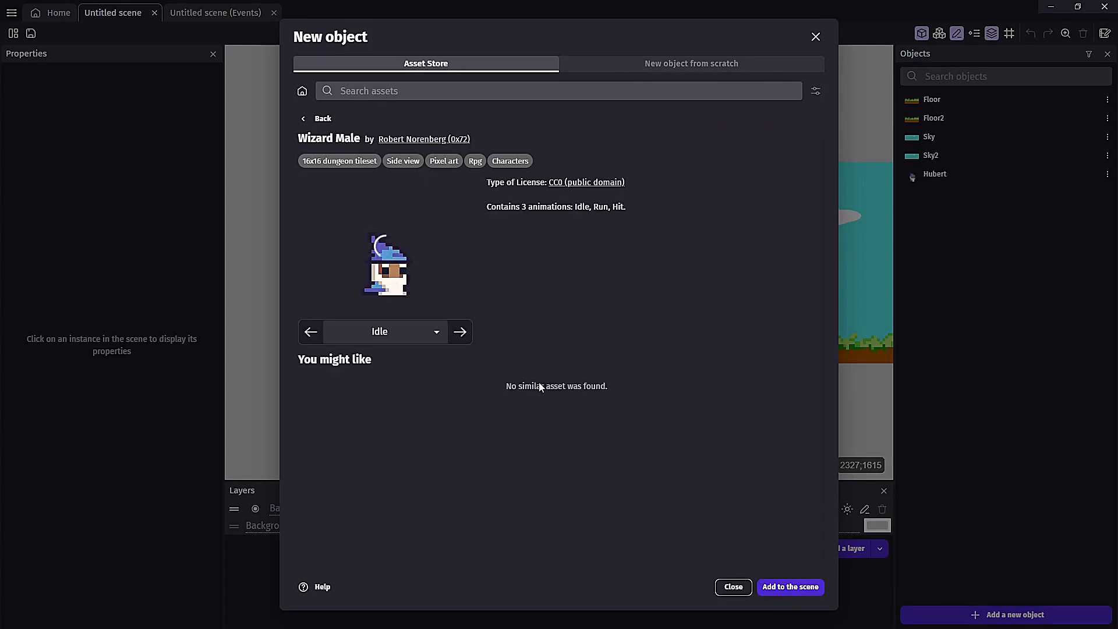
{"action": "left_click", "coordinate": [460, 332]}
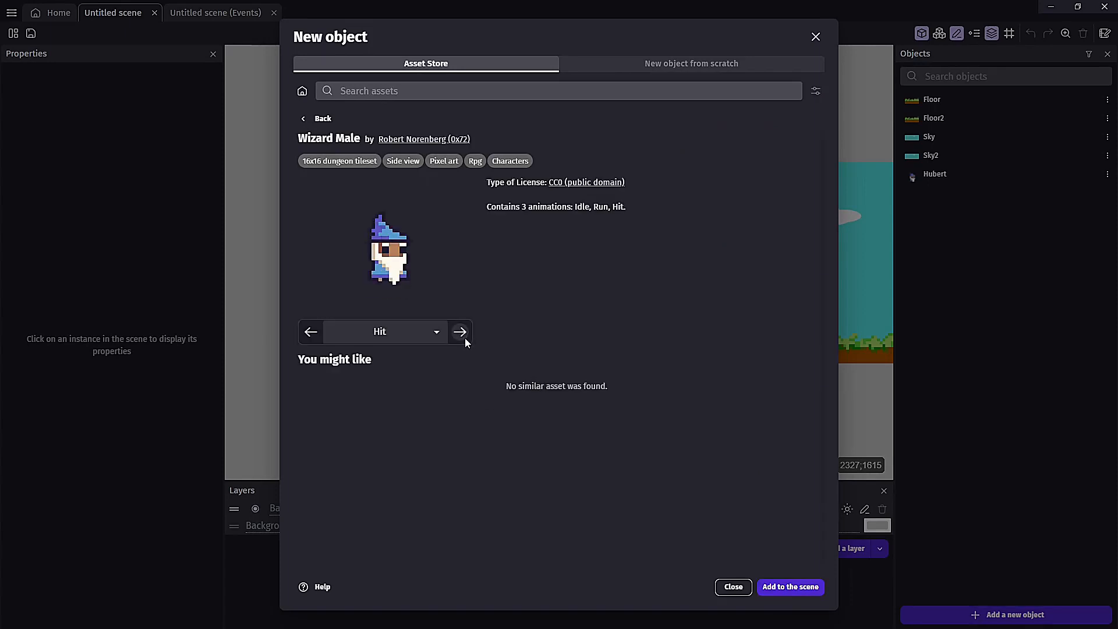
{"action": "left_click", "coordinate": [789, 587]}
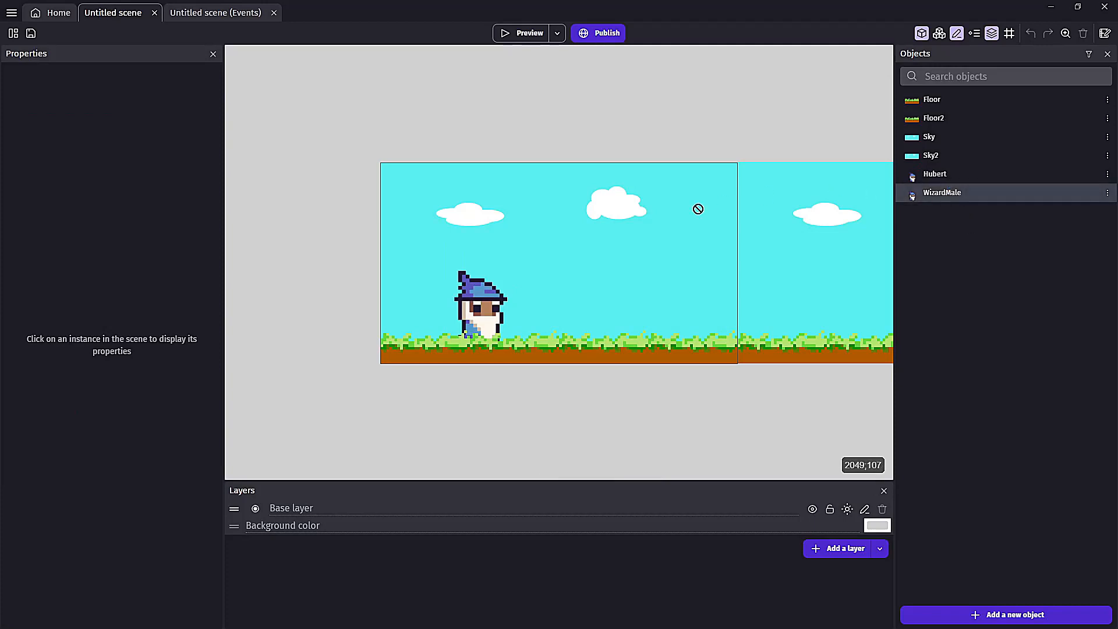
{"action": "mouse_move", "coordinate": [561, 303]}
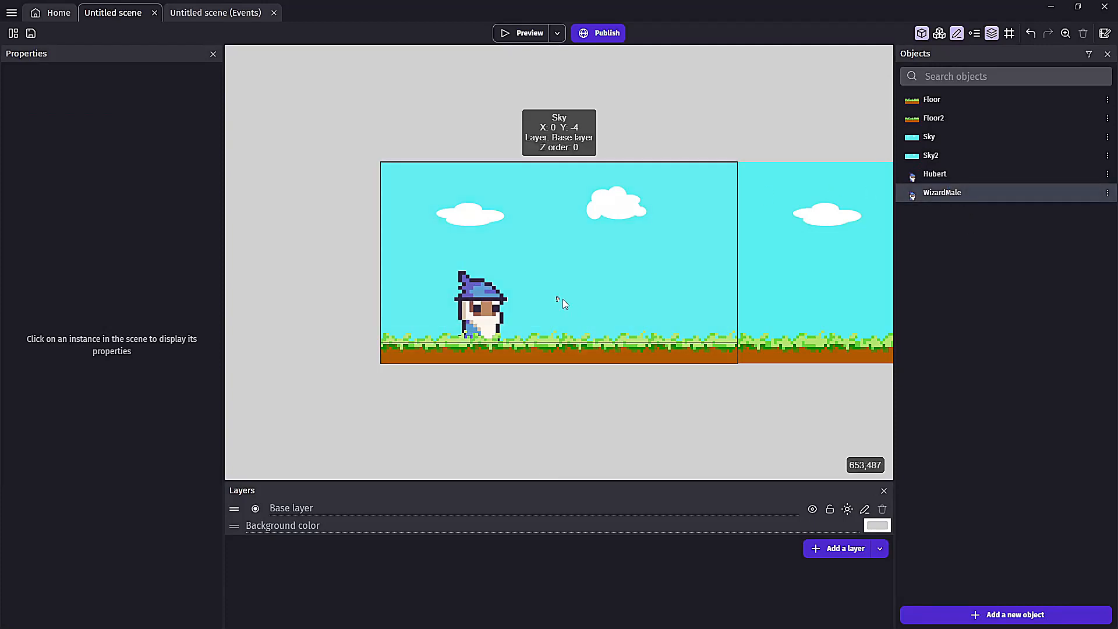
- Give WizardMale a Number variable moveSpeed set to 500
{"action": "left_click", "coordinate": [482, 300]}
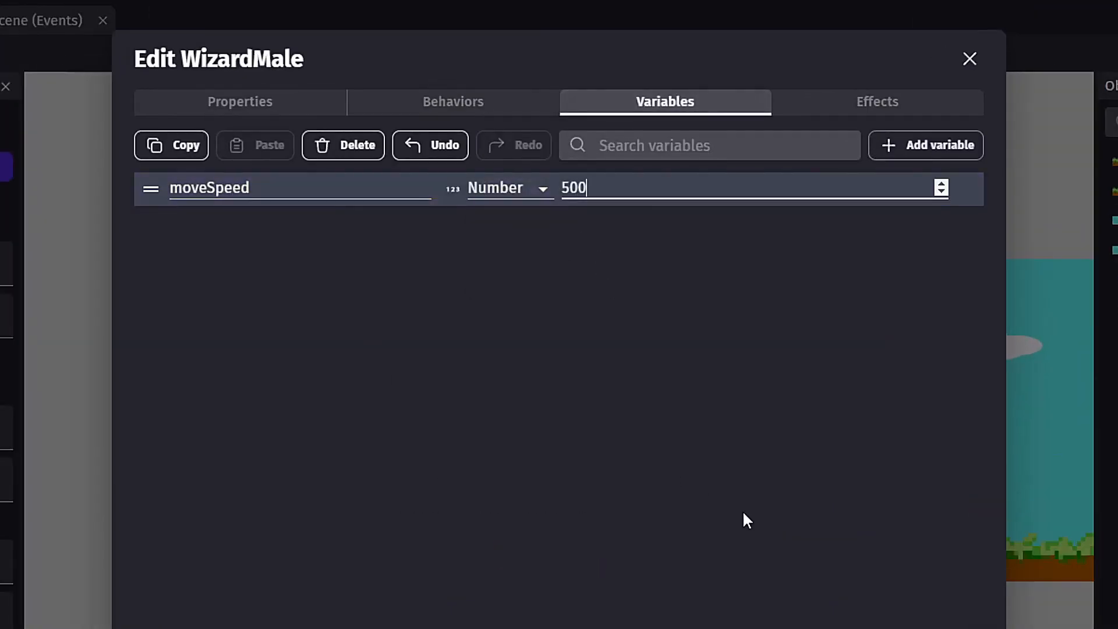
- Set the floor and sky force lengths to Hubert.Variable(moveSpeed) and preview with moveSpeed 100
{"action": "left_click", "coordinate": [969, 59]}
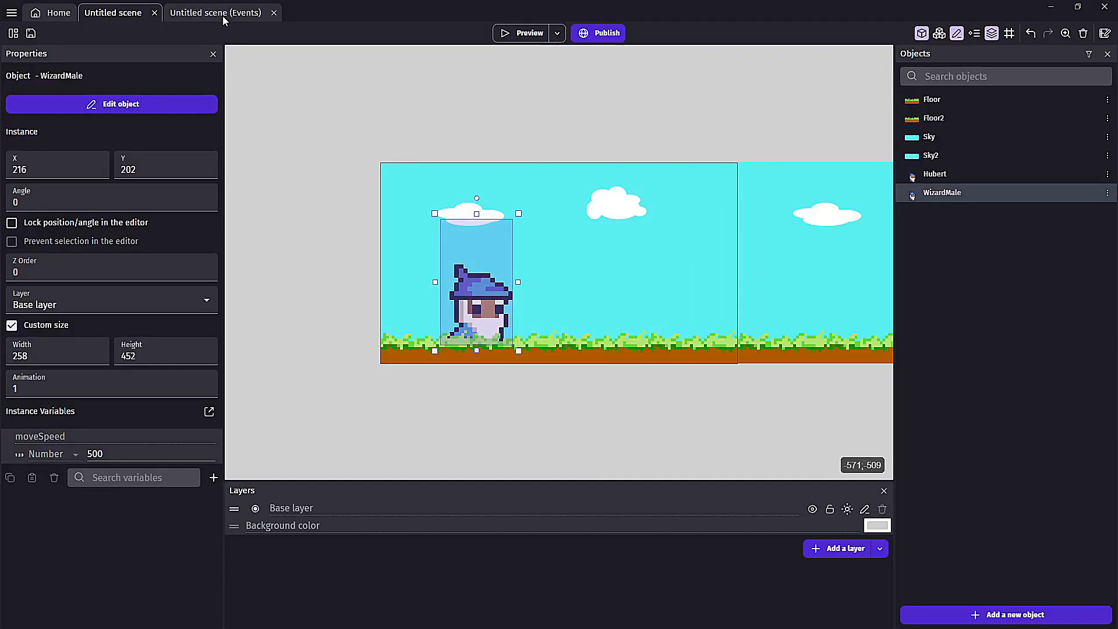
{"action": "left_click", "coordinate": [215, 12]}
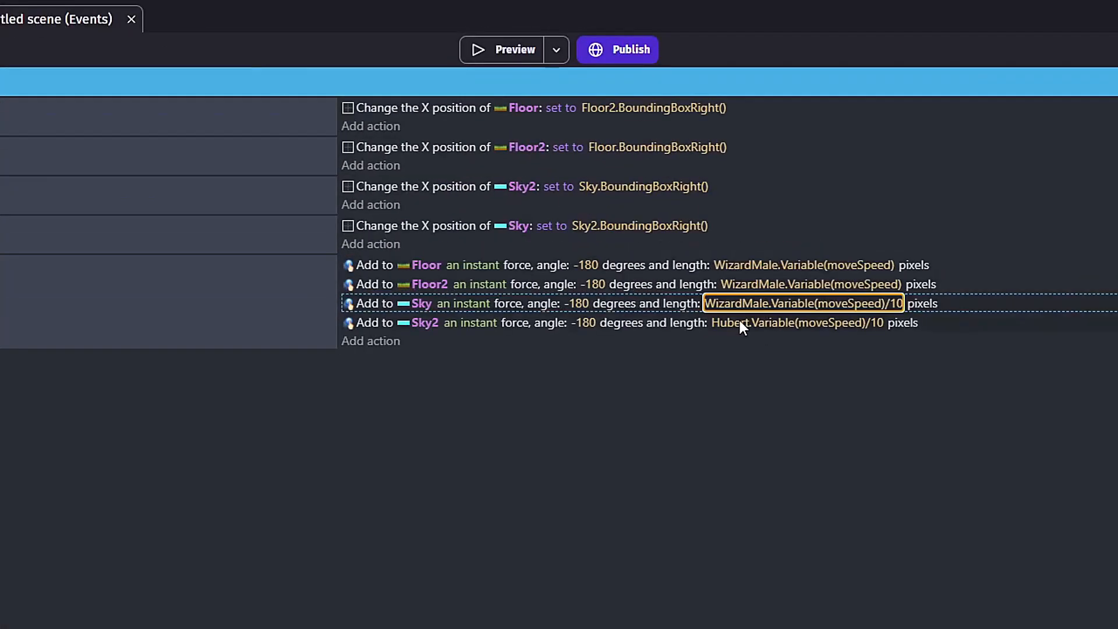
{"action": "left_click", "coordinate": [112, 13]}
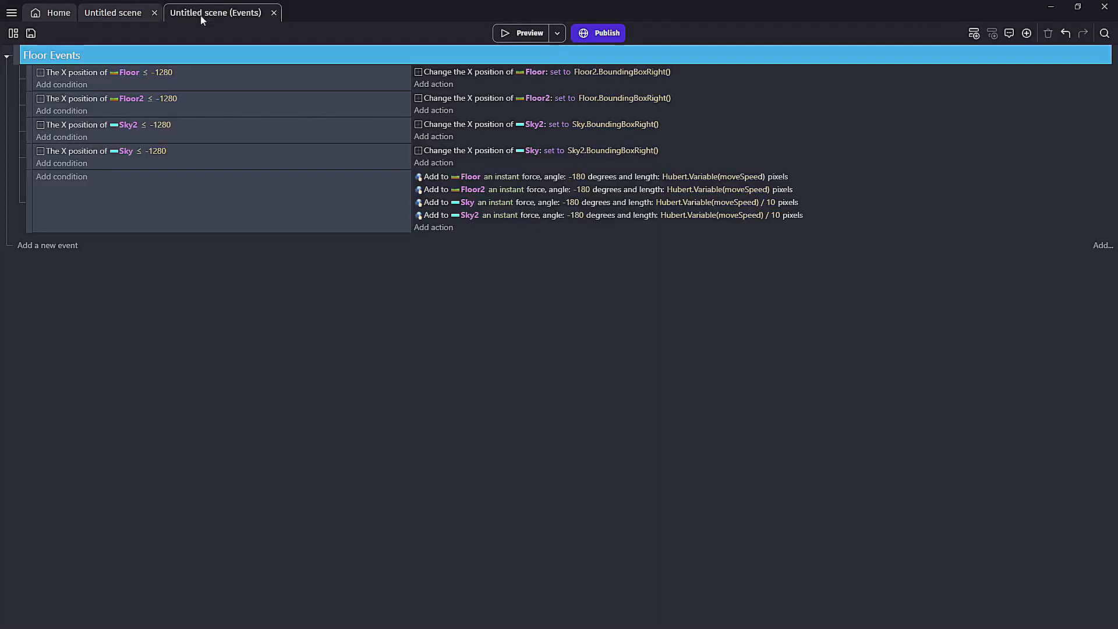
{"action": "mouse_move", "coordinate": [433, 227]}
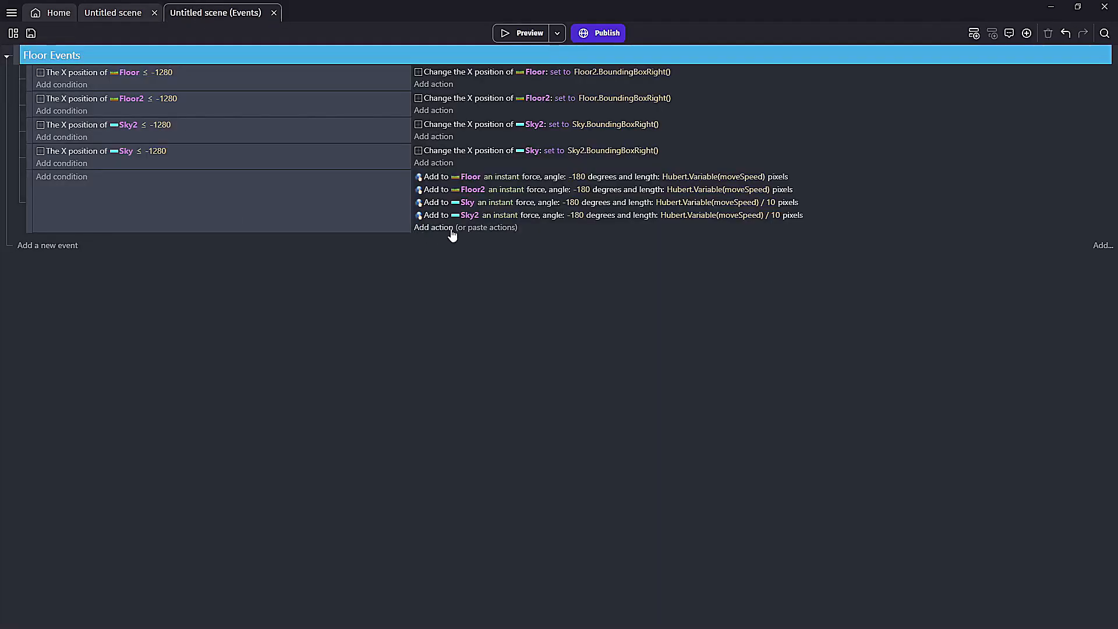
{"action": "left_click", "coordinate": [434, 227]}
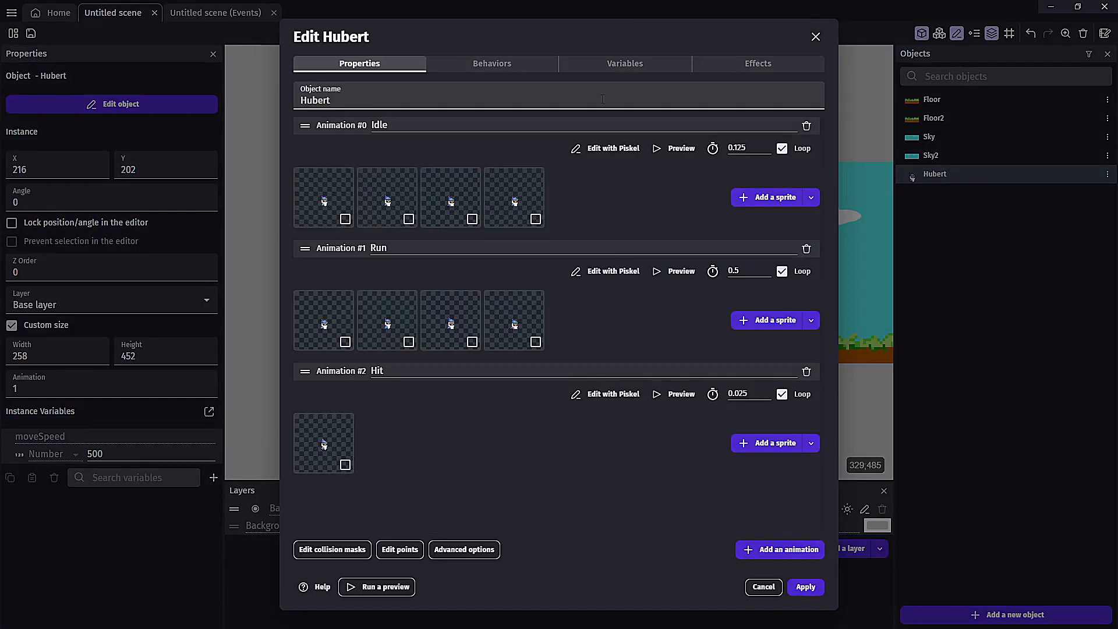
{"action": "left_click", "coordinate": [624, 63]}
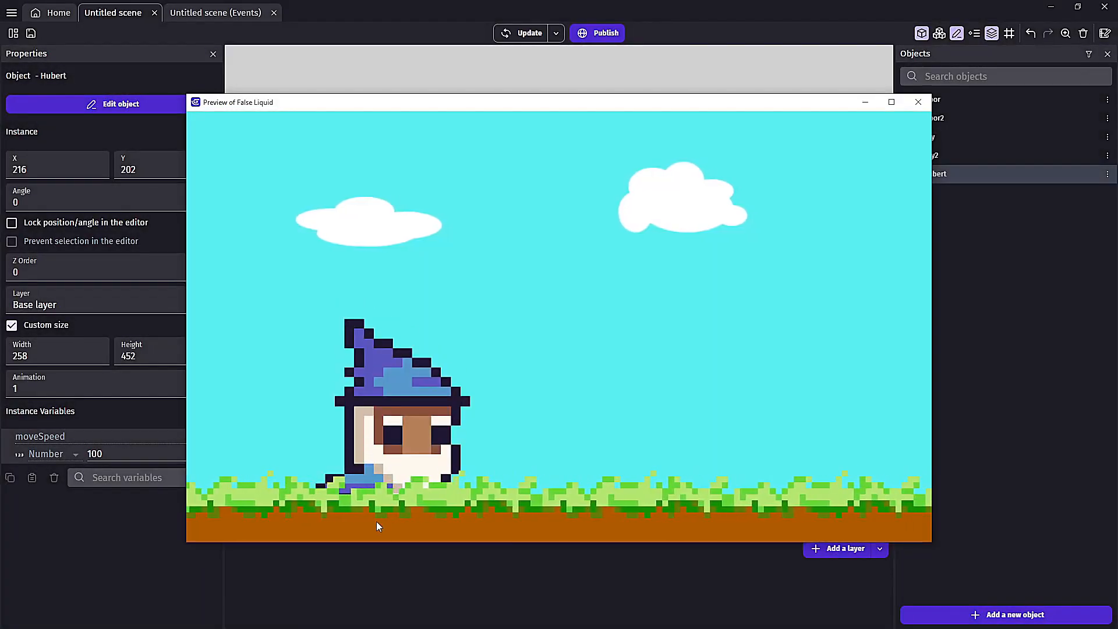
- Change Hubert's moveSpeed to 500 and rerun the scene preview
{"action": "left_click", "coordinate": [918, 102]}
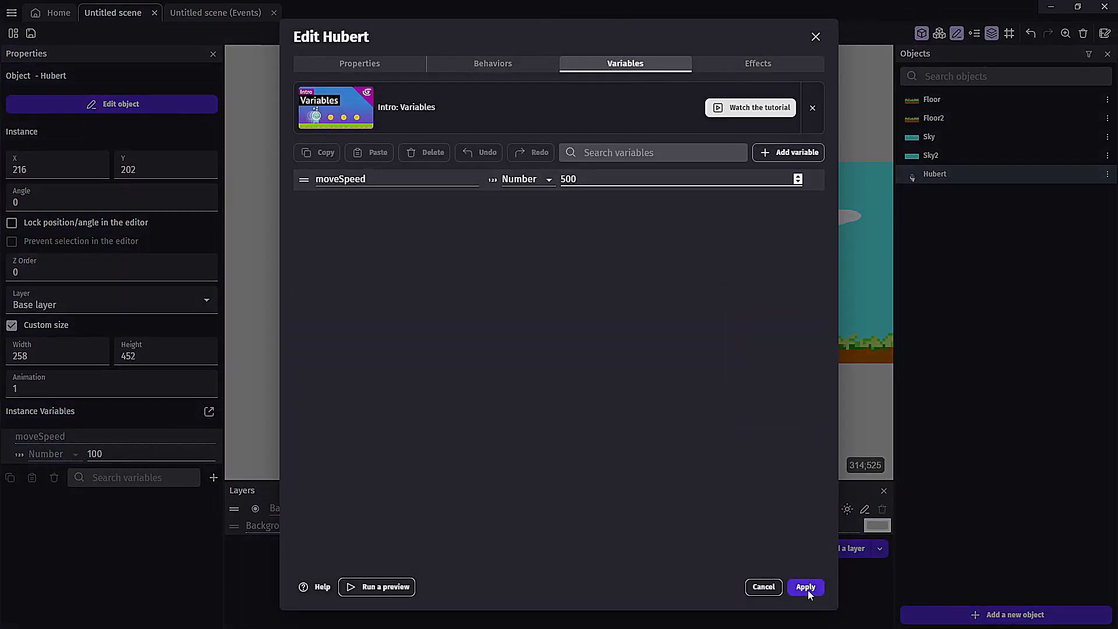
{"action": "left_click", "coordinate": [805, 587]}
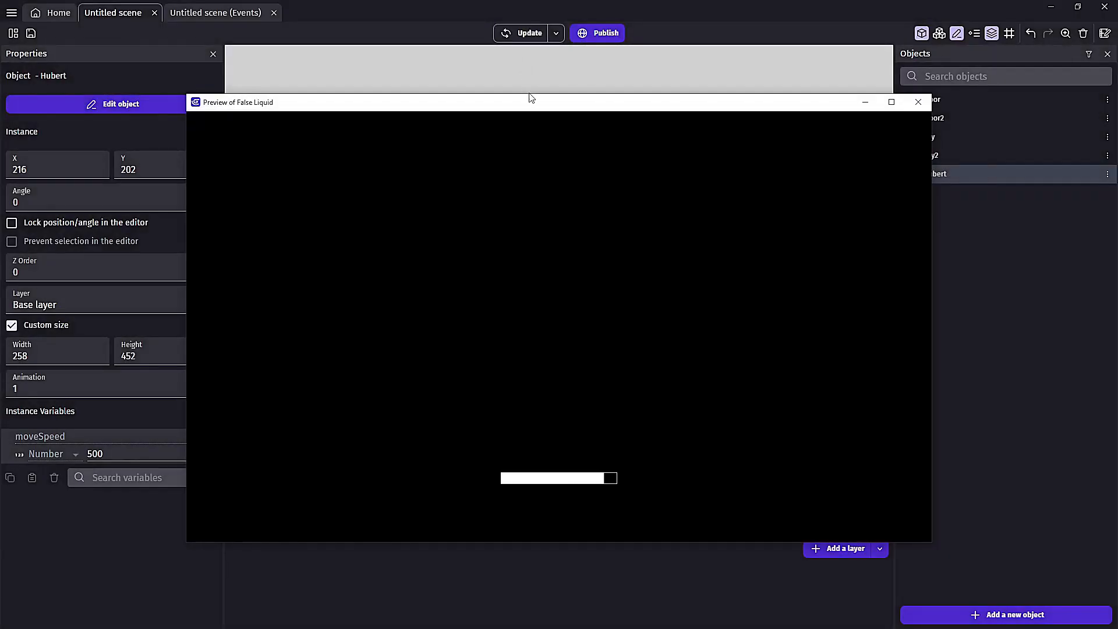